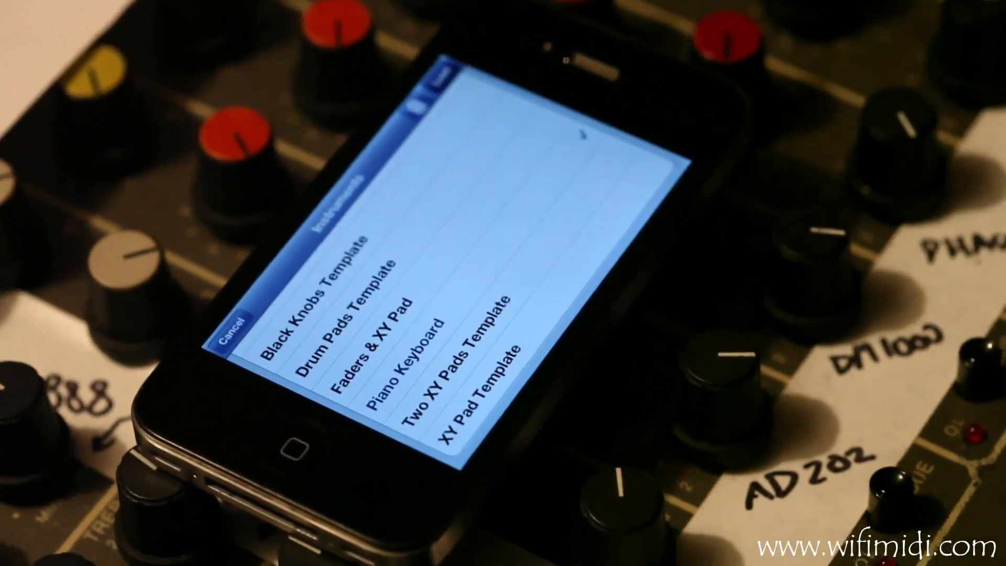
- Choose a drum pad template from the WiFi MIDI instrument template list
{"action": "left_click", "coordinate": [405, 356]}
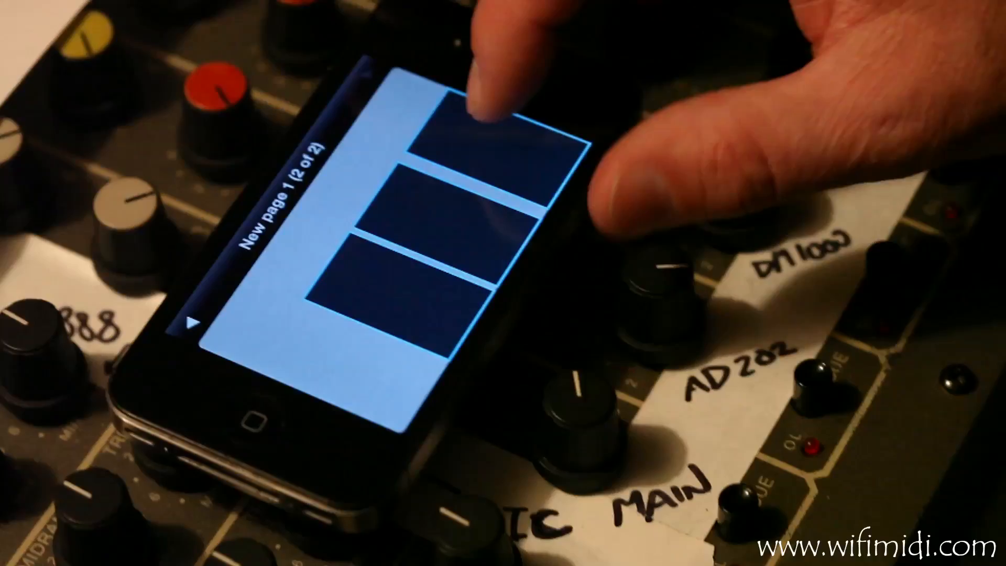
- Tap the middle drum pad on New page 1 so it lights up
{"action": "left_click", "coordinate": [459, 128]}
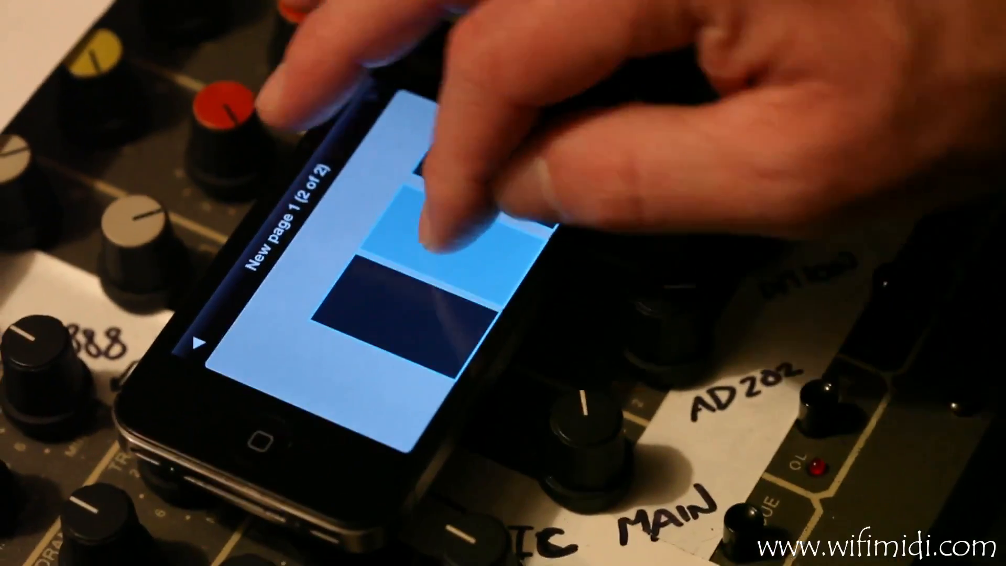